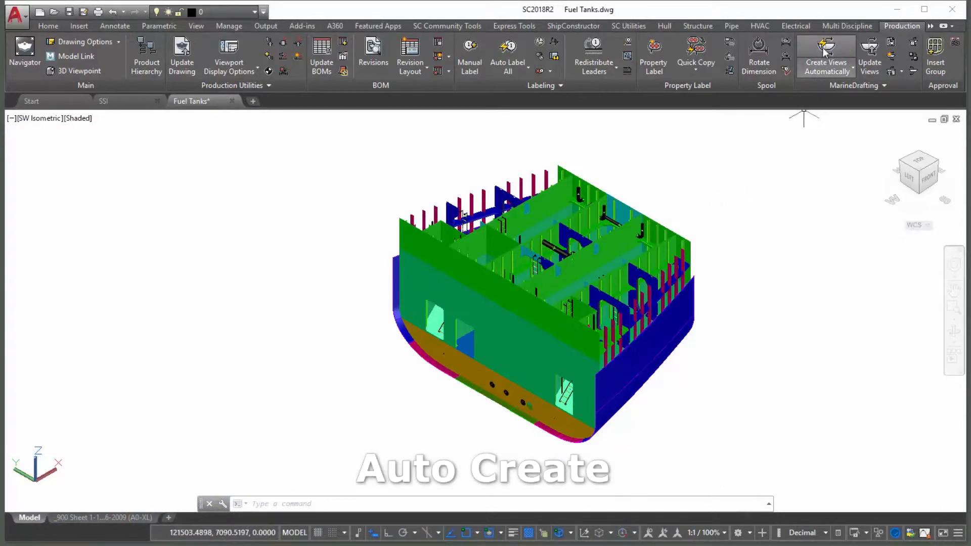
Auto-create the MarineDrafting section views, accepting the default view creation settings.
click(825, 45)
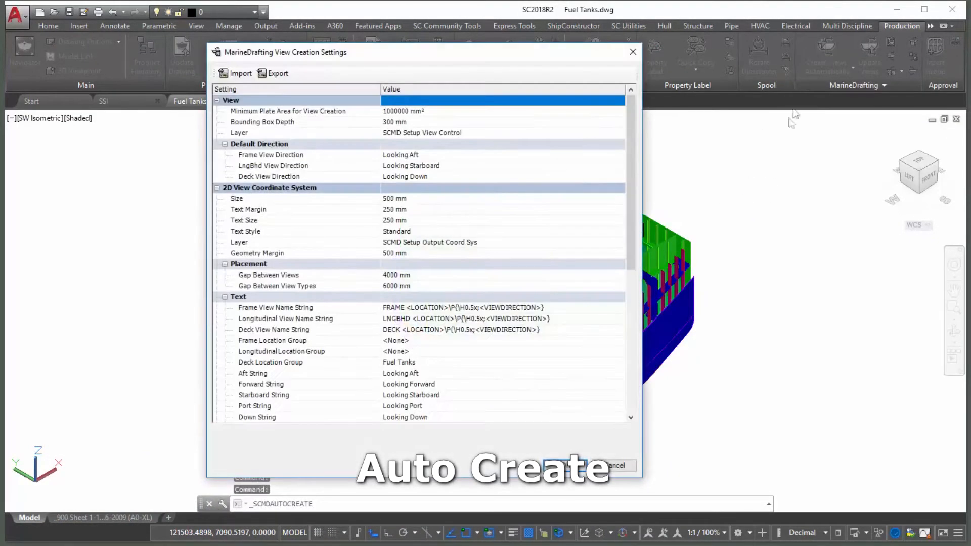
click(587, 466)
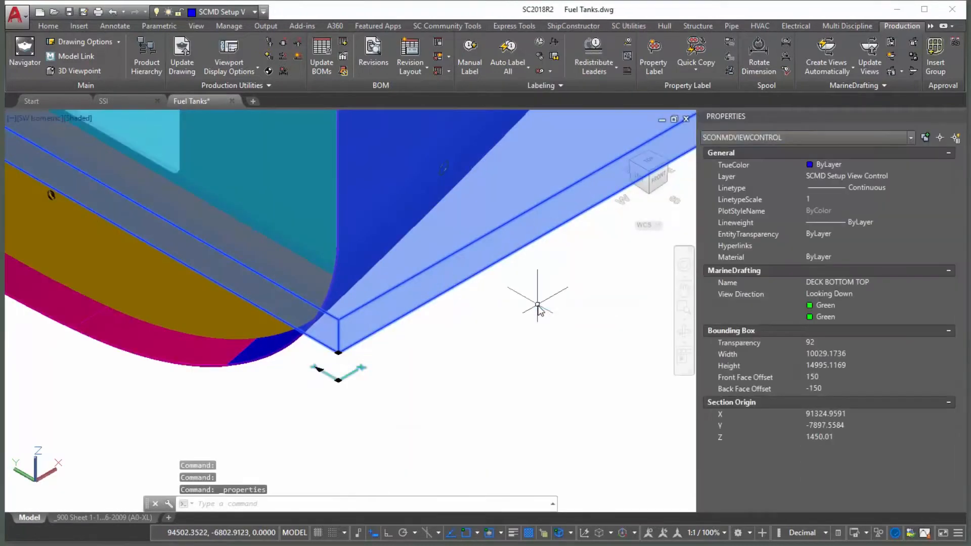
Set the DECK BOTTOM TOP view's Section Origin Z to 2400.
click(862, 377)
text(1000)
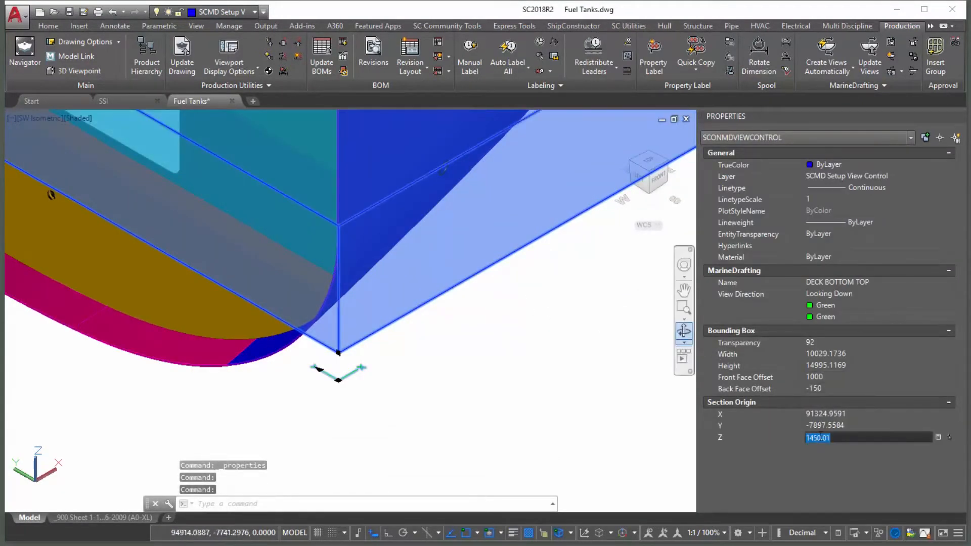
text(2400)
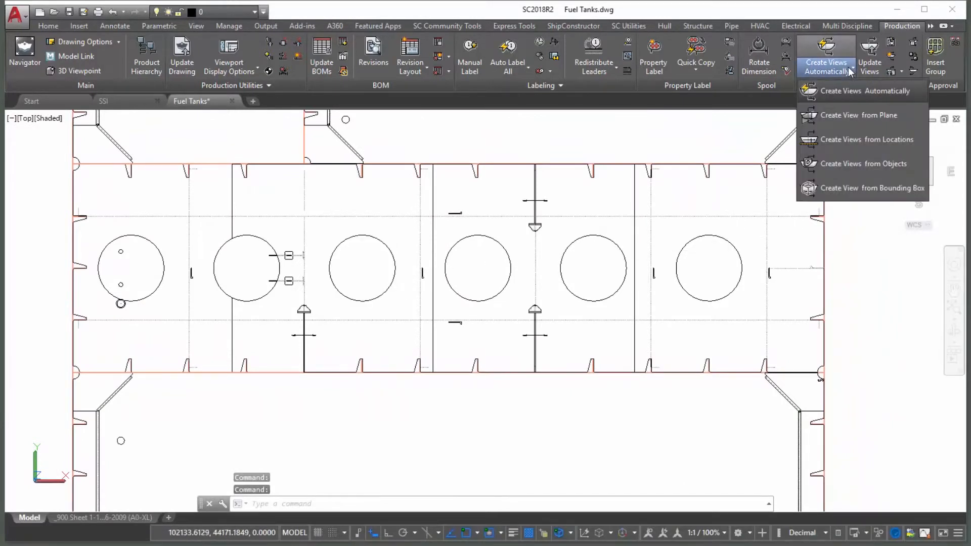
mouse_move(857, 124)
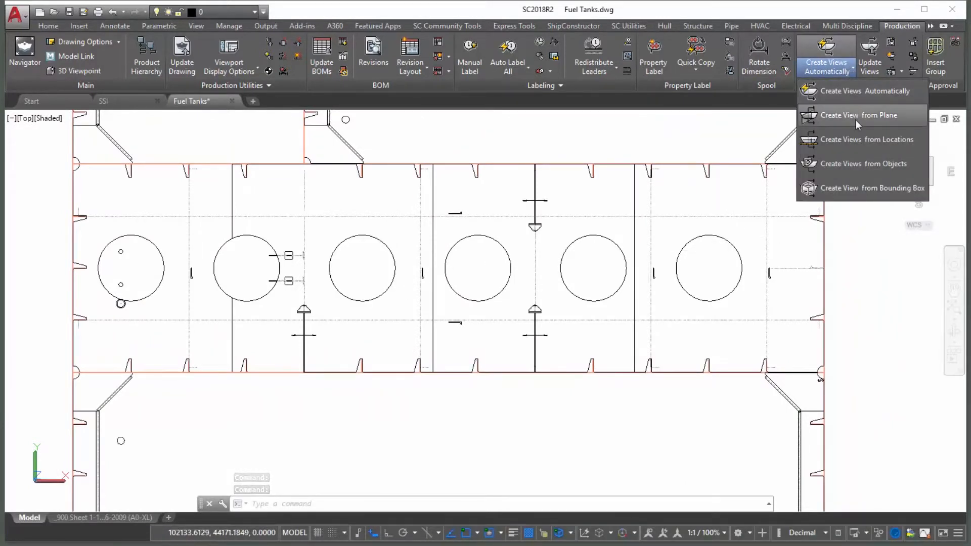
Start a skewed view from plane, snapping its plane point to the tank wall midpoint.
click(859, 115)
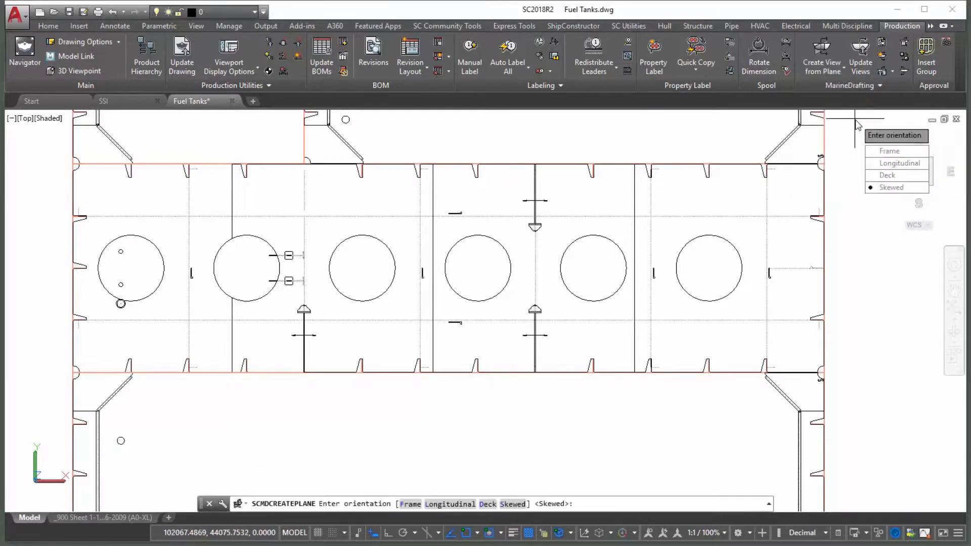
click(891, 187)
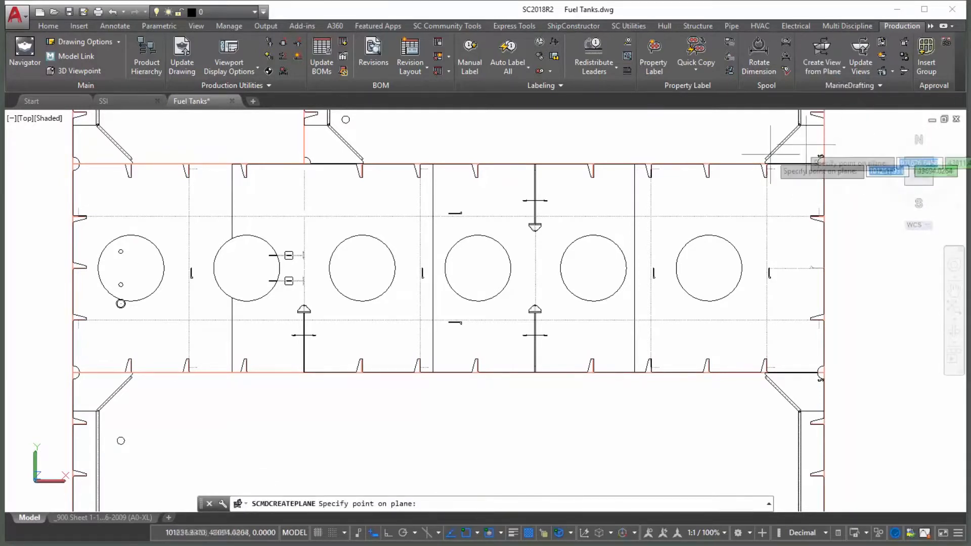
right_click(584, 205)
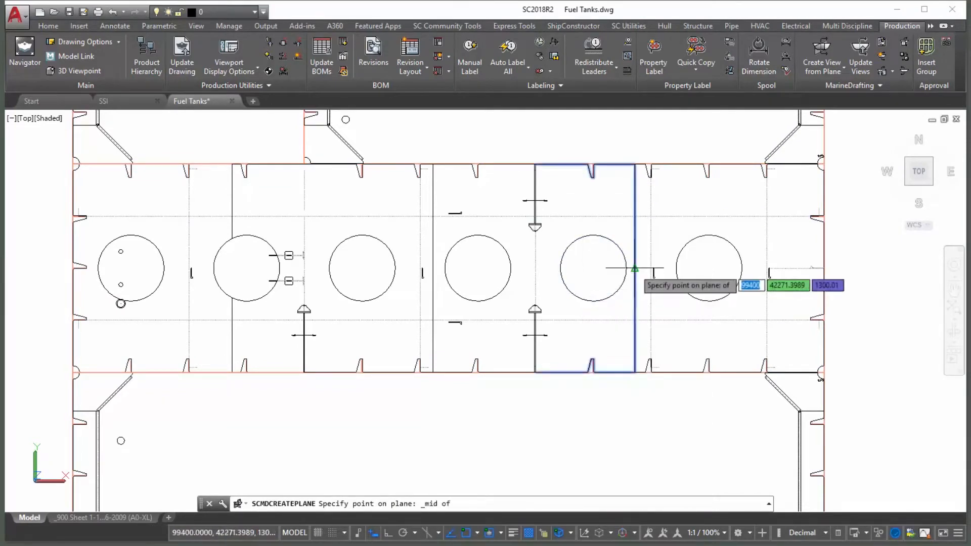
click(634, 268)
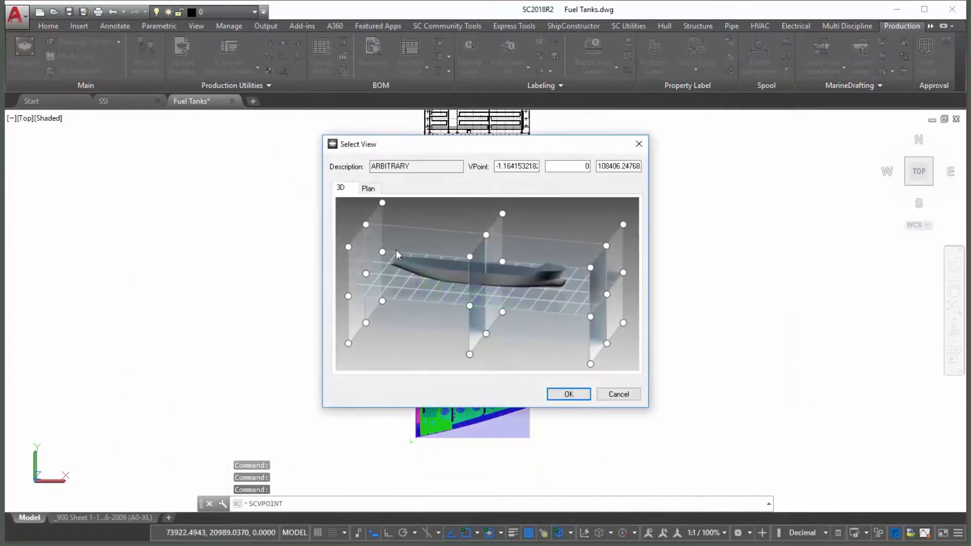
Finish the skewed view from aft starboard up, then start another plane view and pan.
click(348, 247)
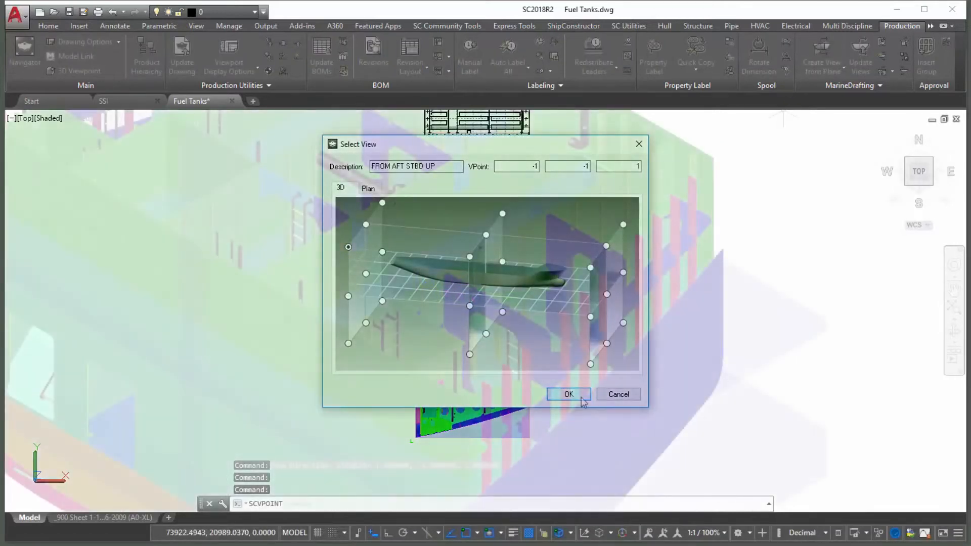
click(568, 393)
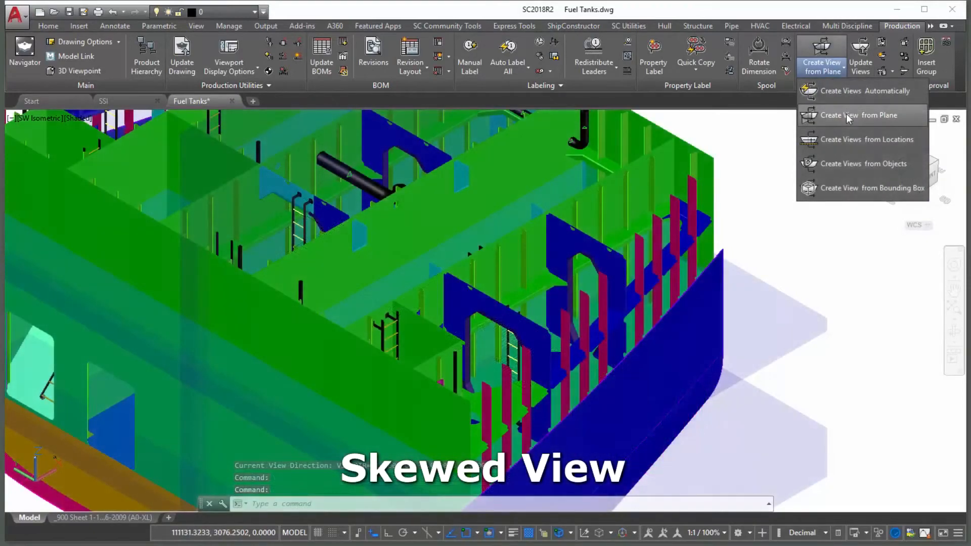
click(852, 115)
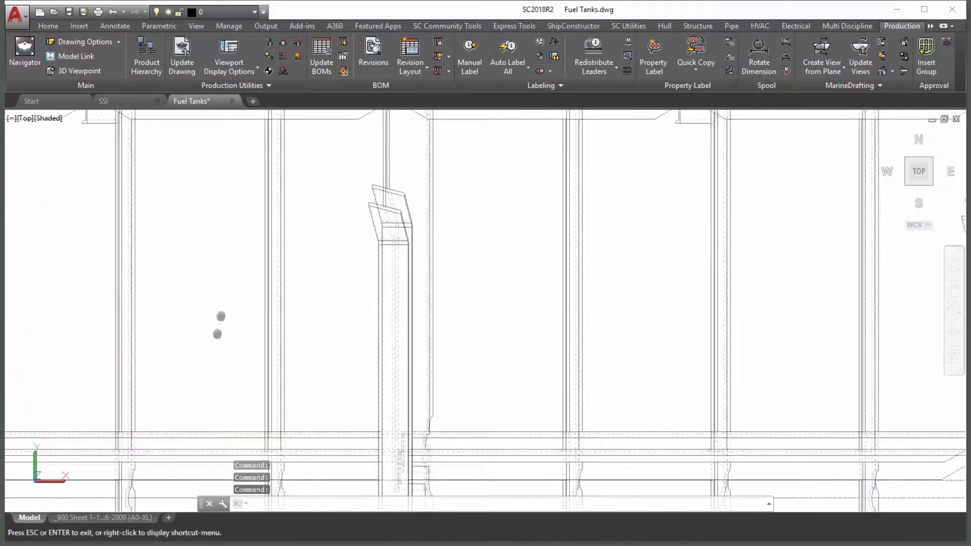
drag(220, 315, 210, 208)
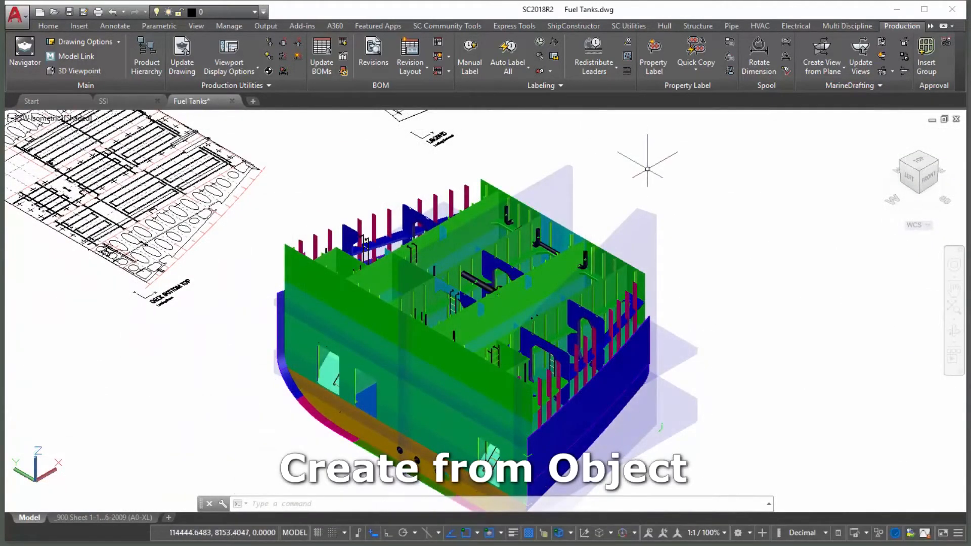
Choose Create Views from Objects from the Create Views dropdown.
click(821, 55)
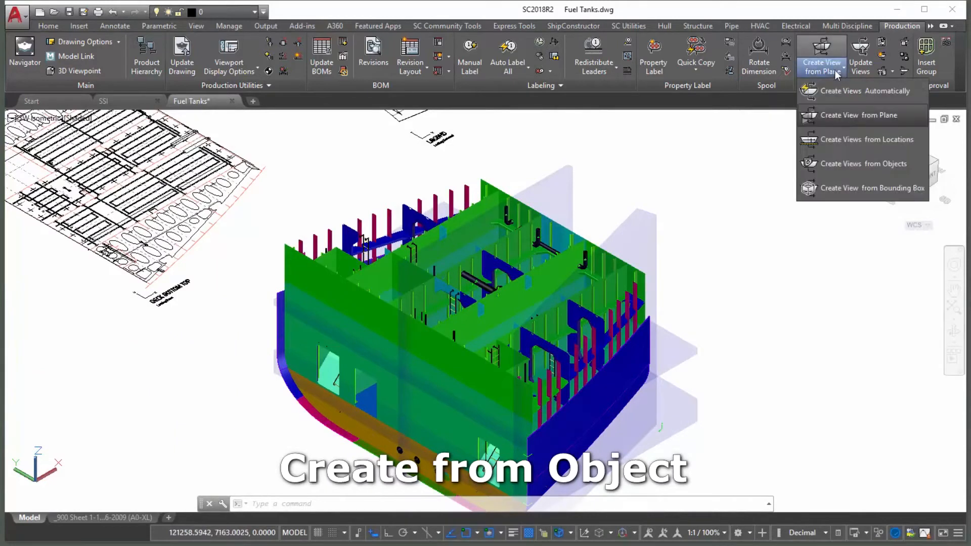
mouse_move(850, 169)
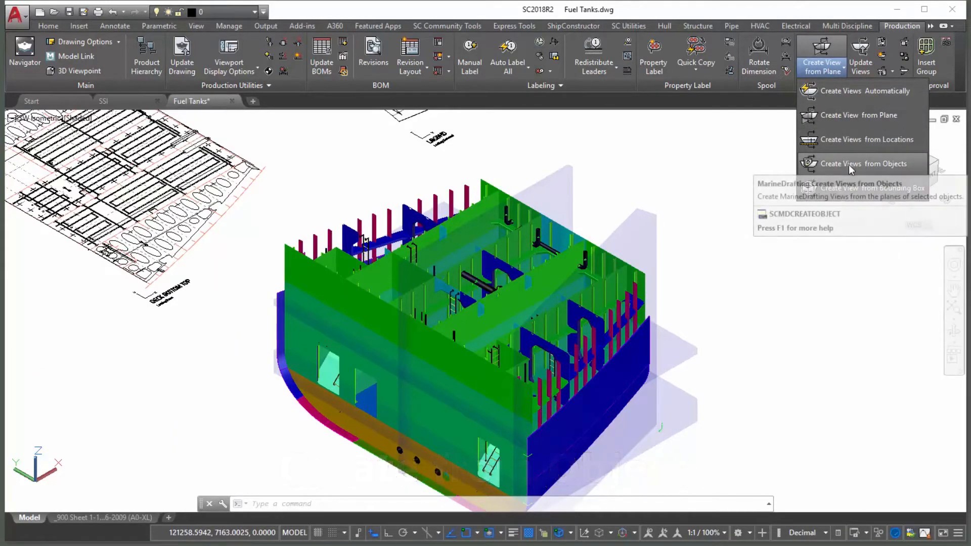
click(849, 164)
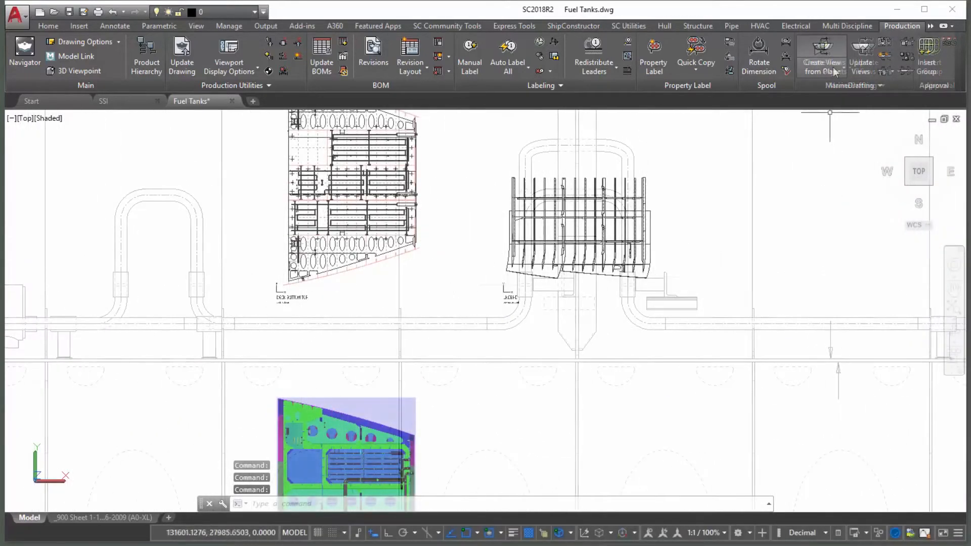
Generate frame views at FR 125 and FR 138 from locations and place them.
click(821, 51)
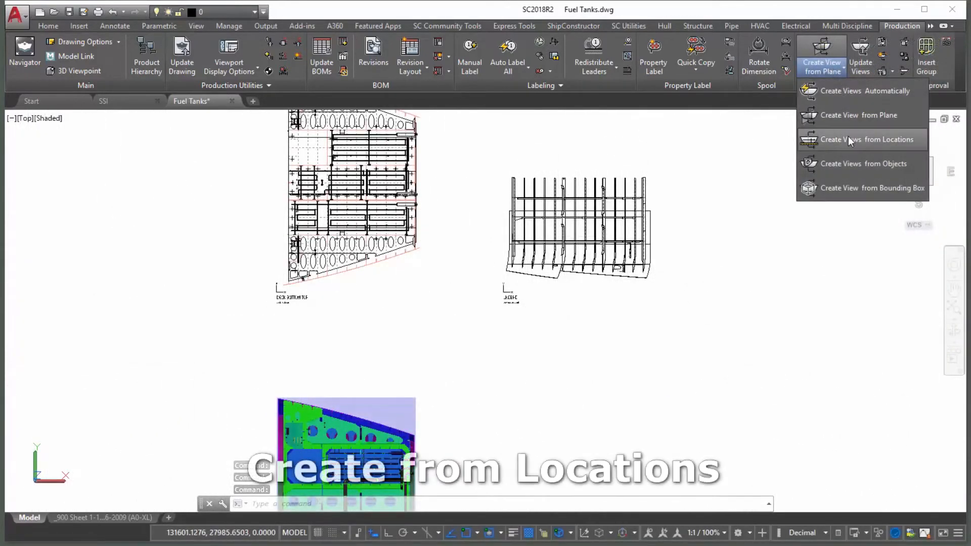
click(866, 139)
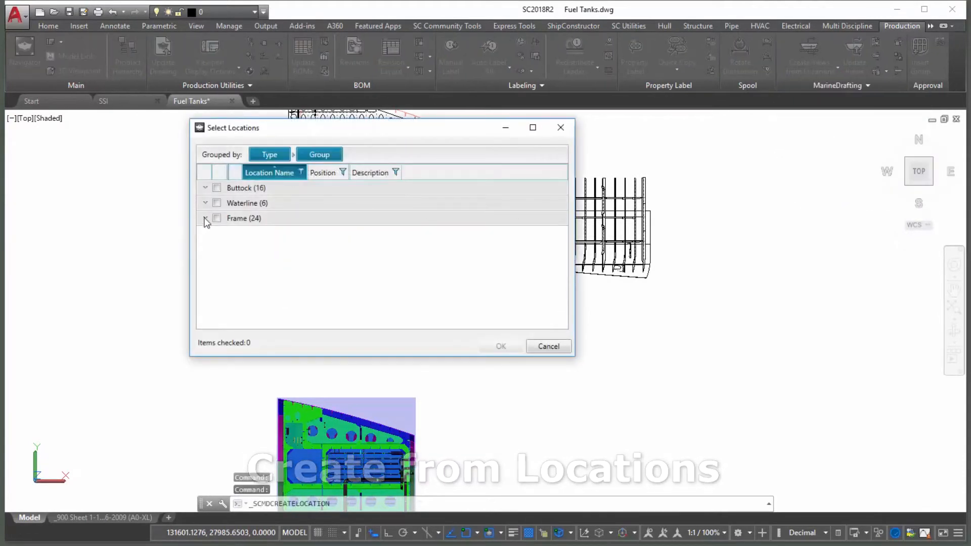
click(205, 219)
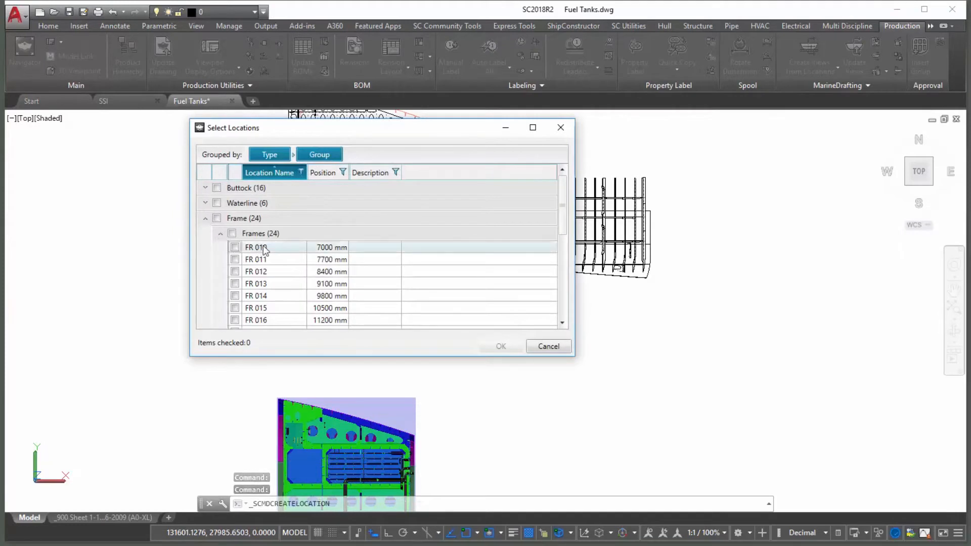
scroll(down, 3)
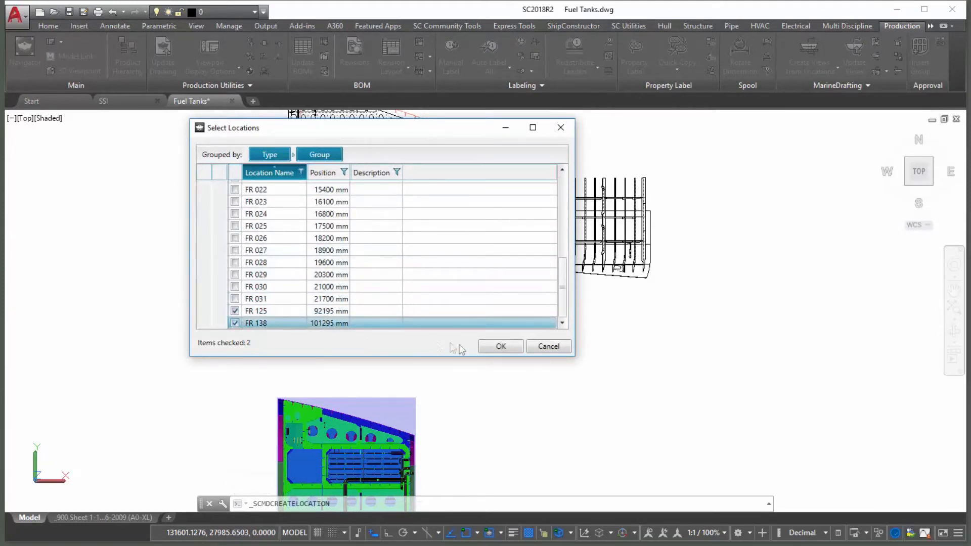
click(501, 346)
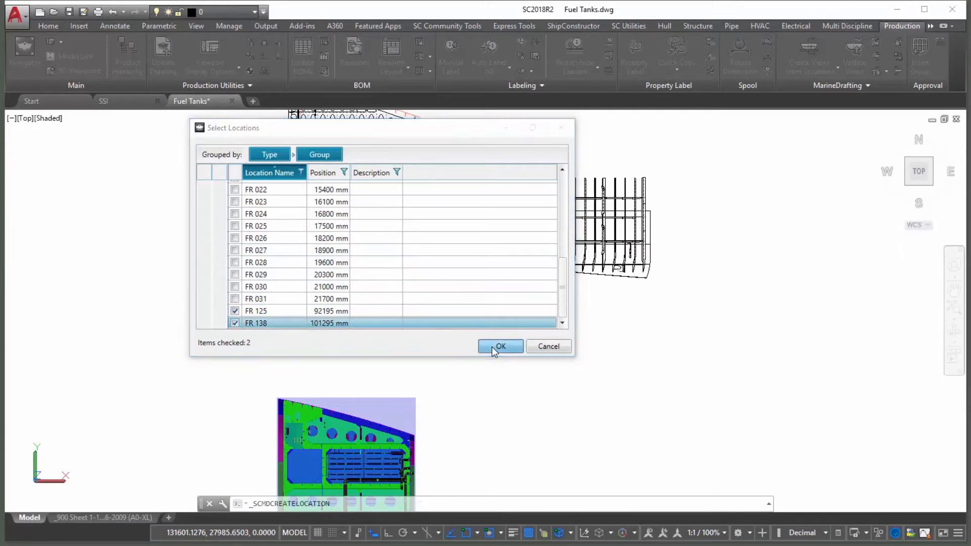
click(501, 346)
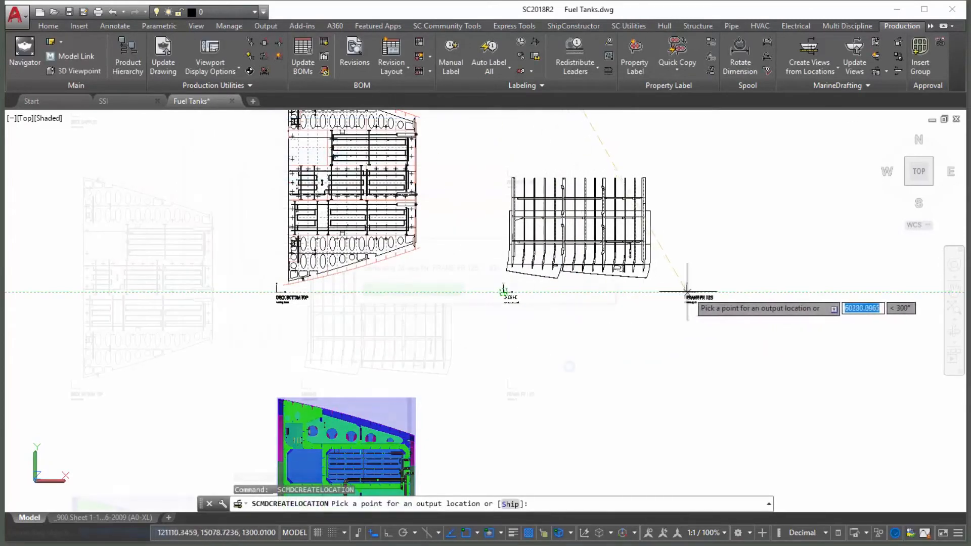
click(567, 366)
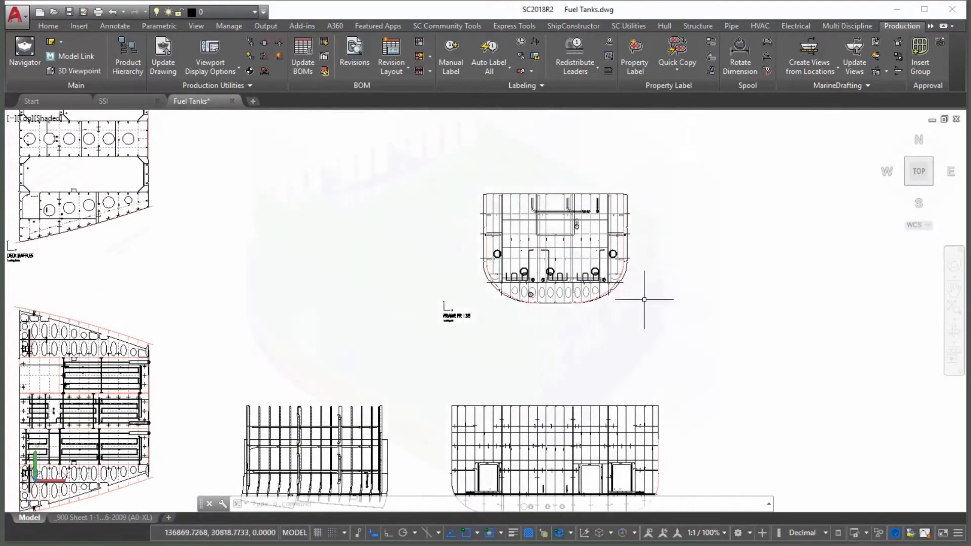
click(810, 48)
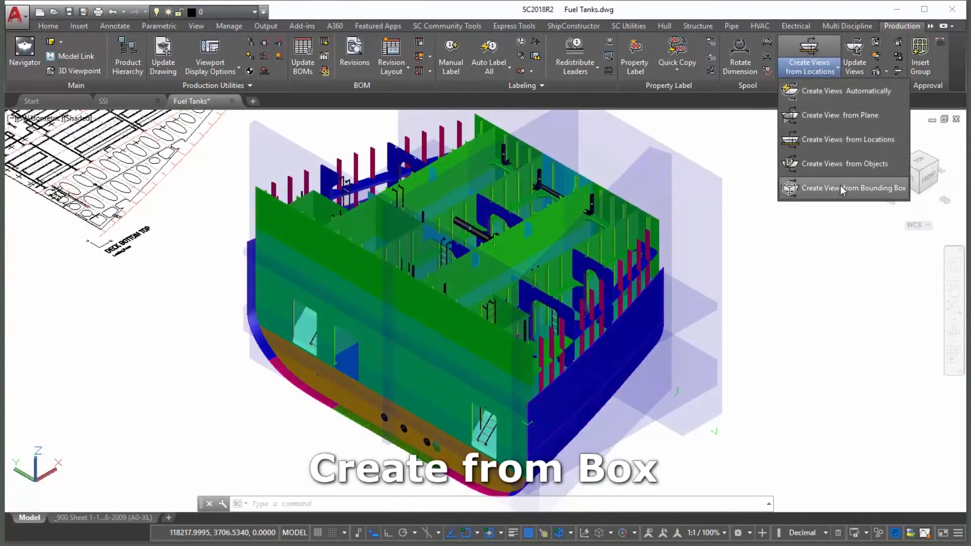
Begin the Intermediate Deck bounding-box view, picking its section origin at the hull's lower corner.
click(854, 188)
text(Intermediate Deck)
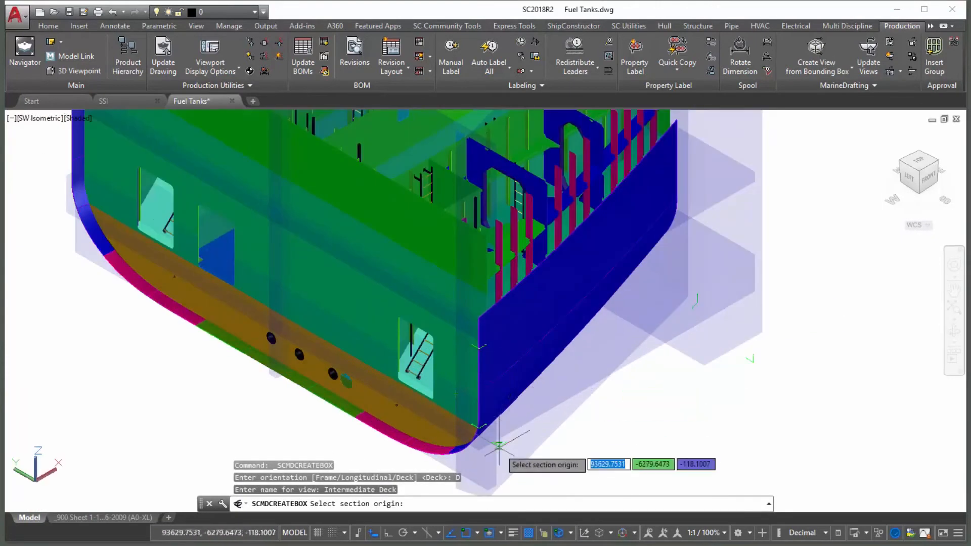
click(496, 446)
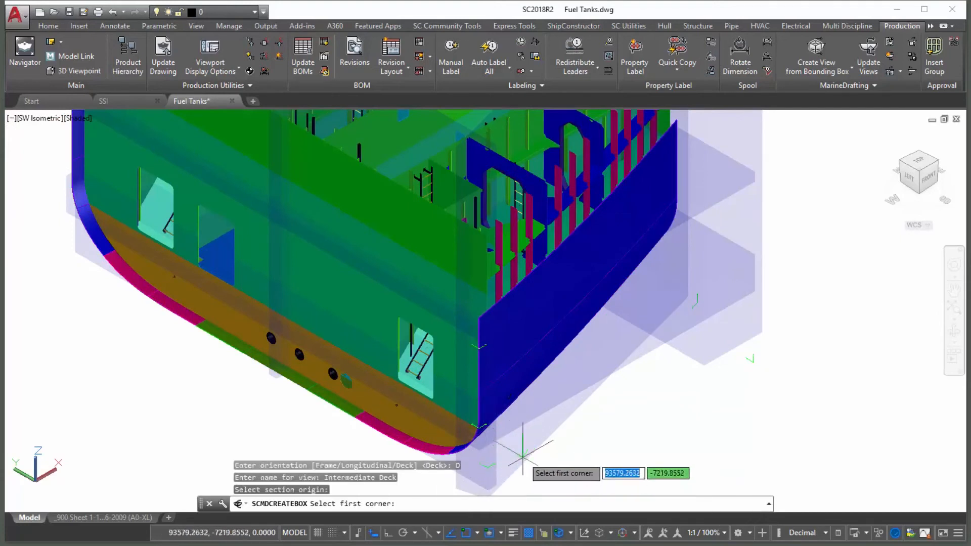